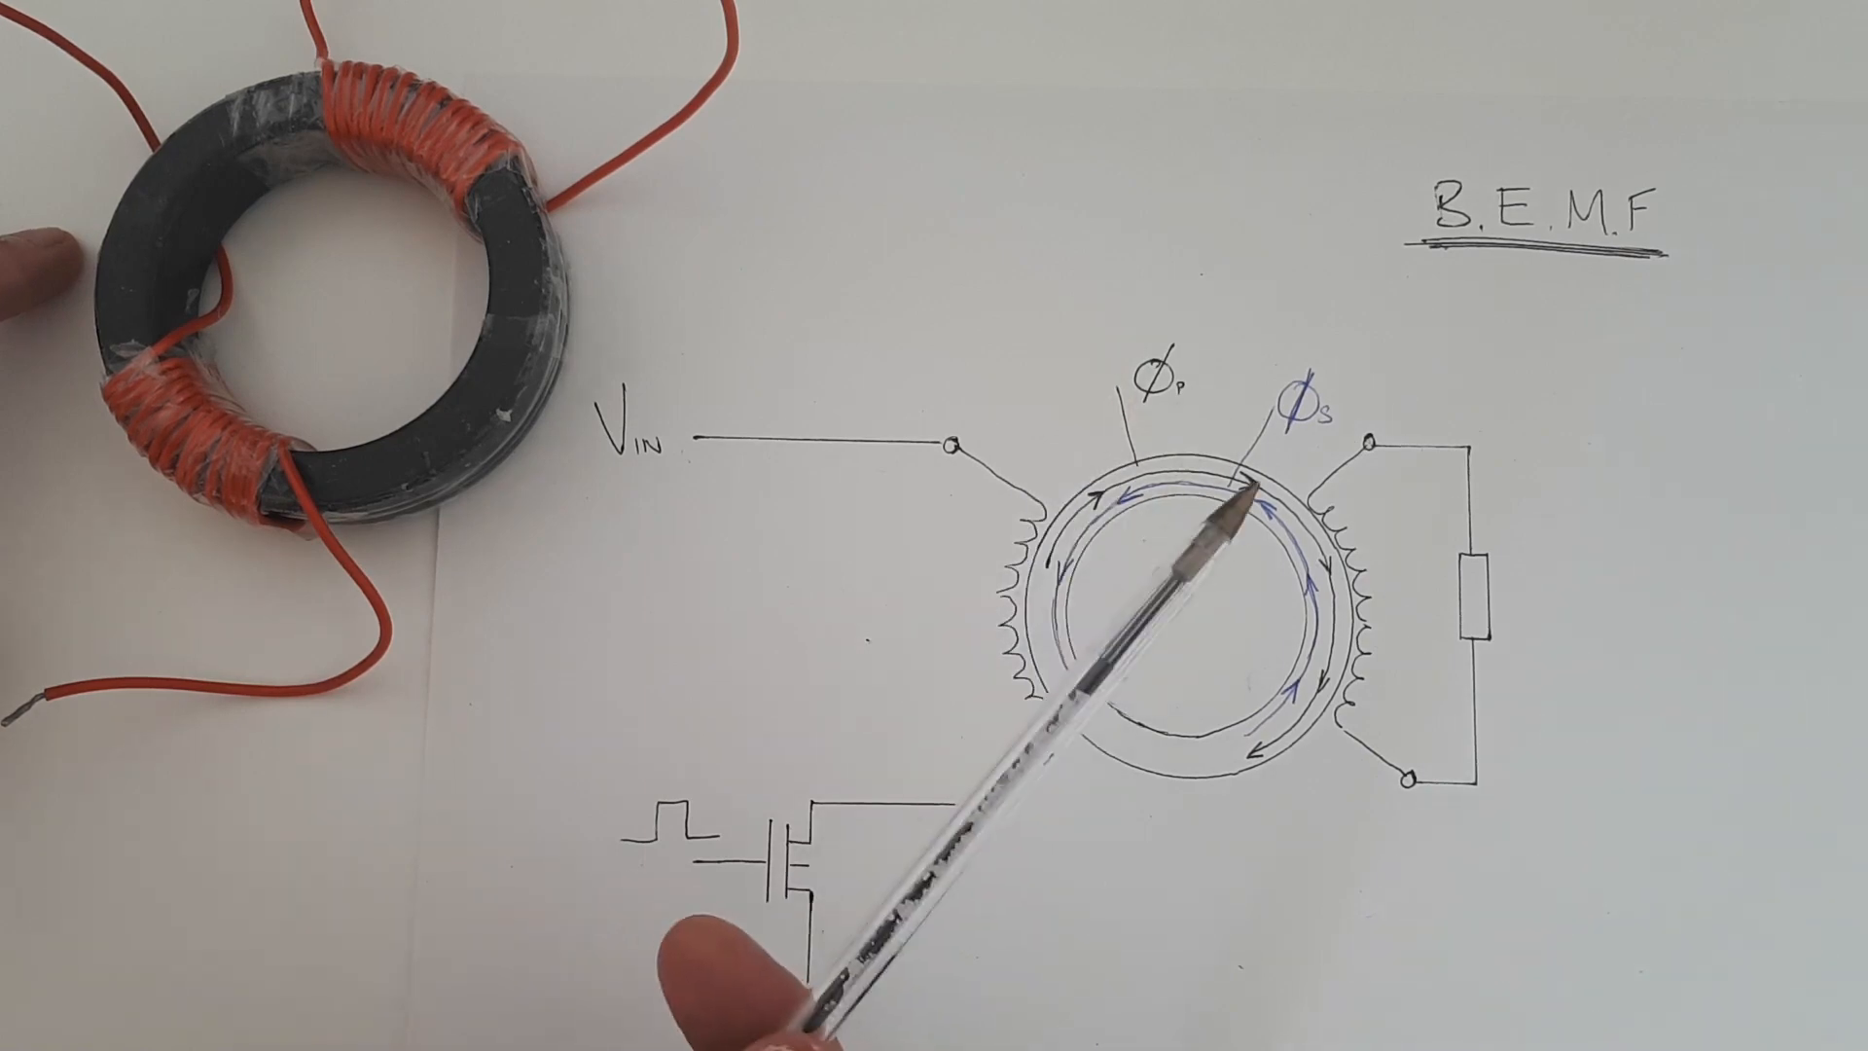
mouse_move(1191, 572)
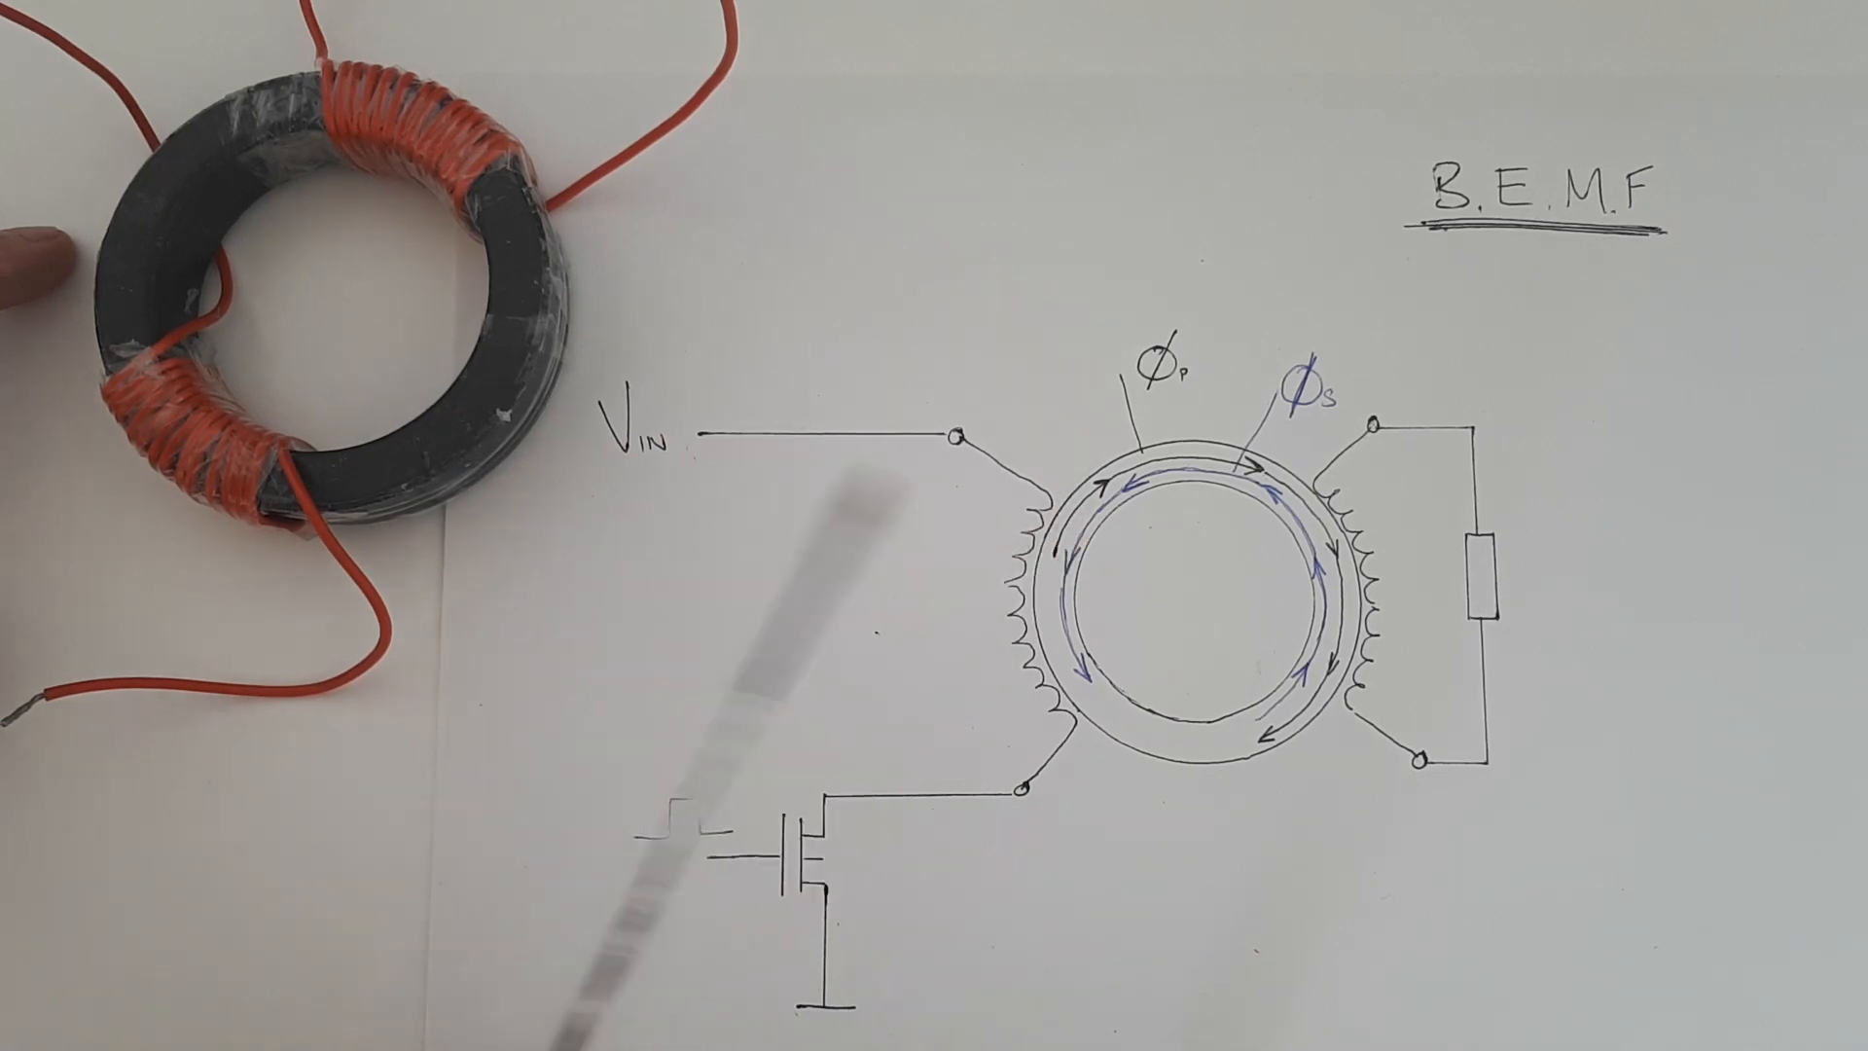
mouse_move(1097, 584)
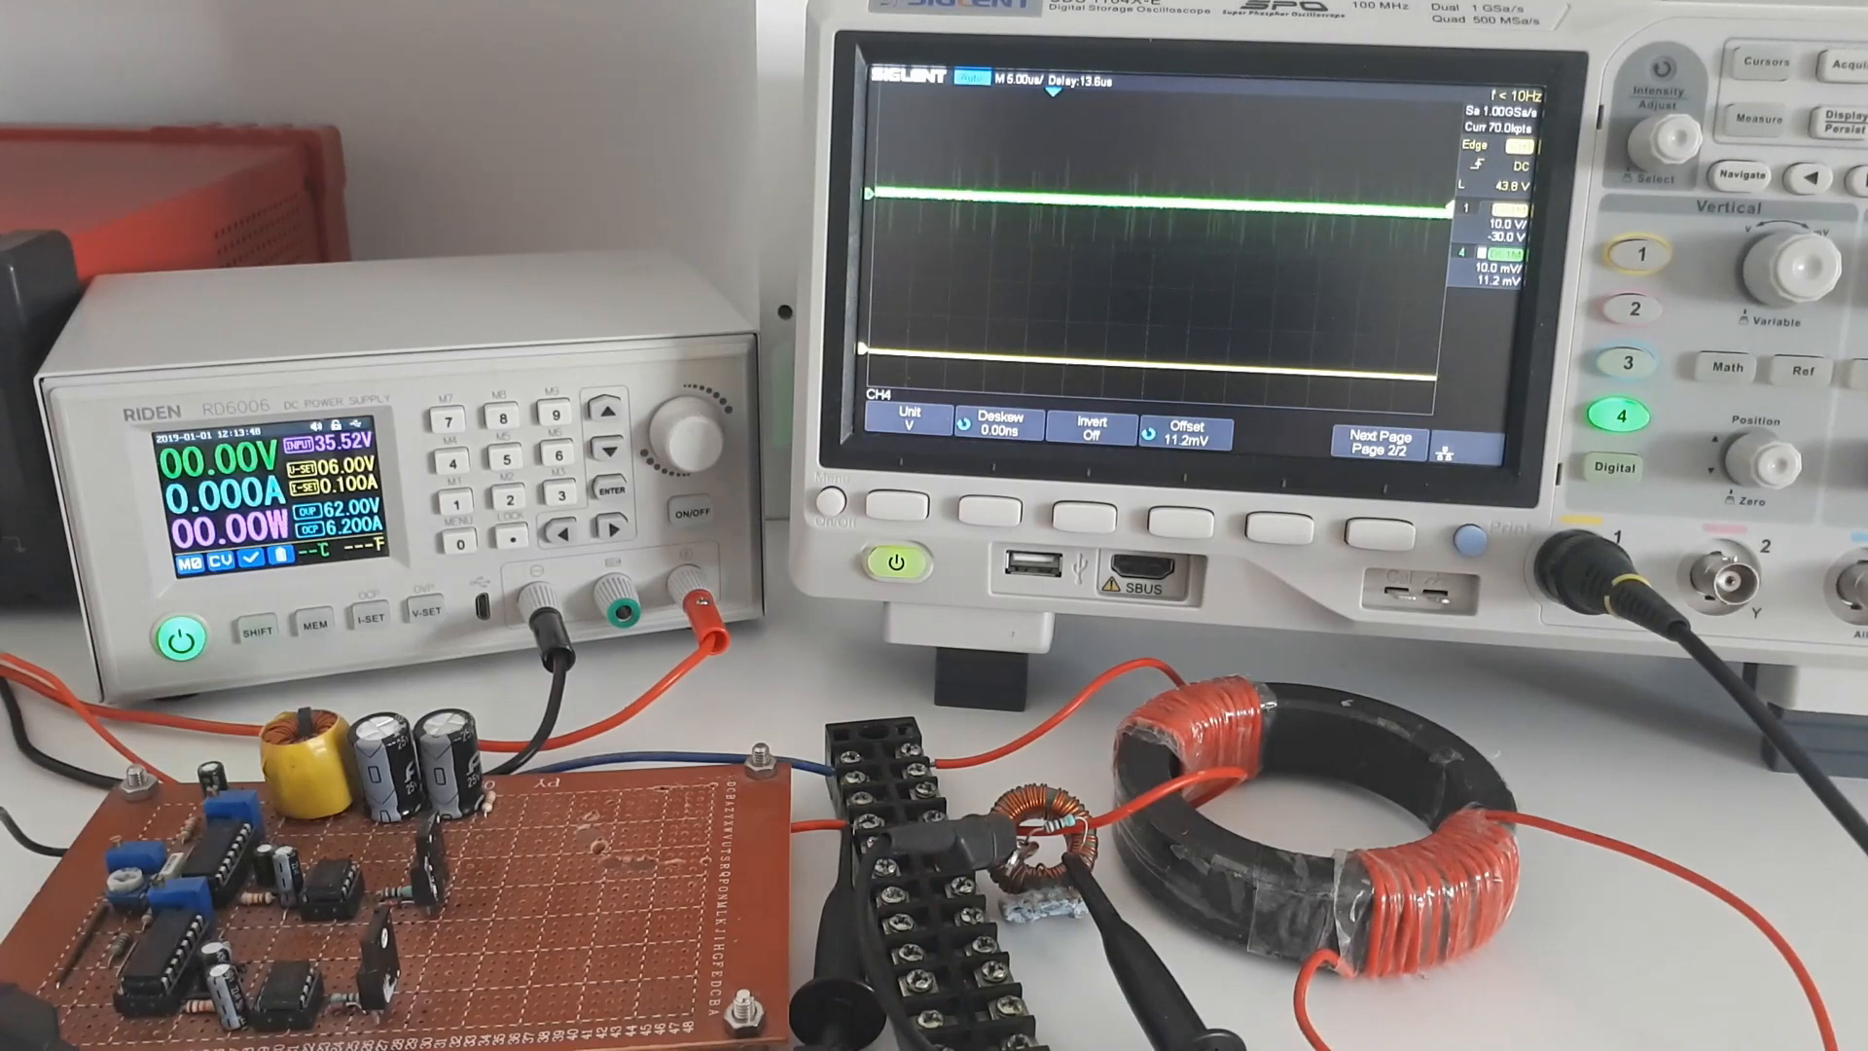
Step: Toggle the RD6006 output on to capture CH1 drain voltage and CH4 current, then off
left_click(691, 483)
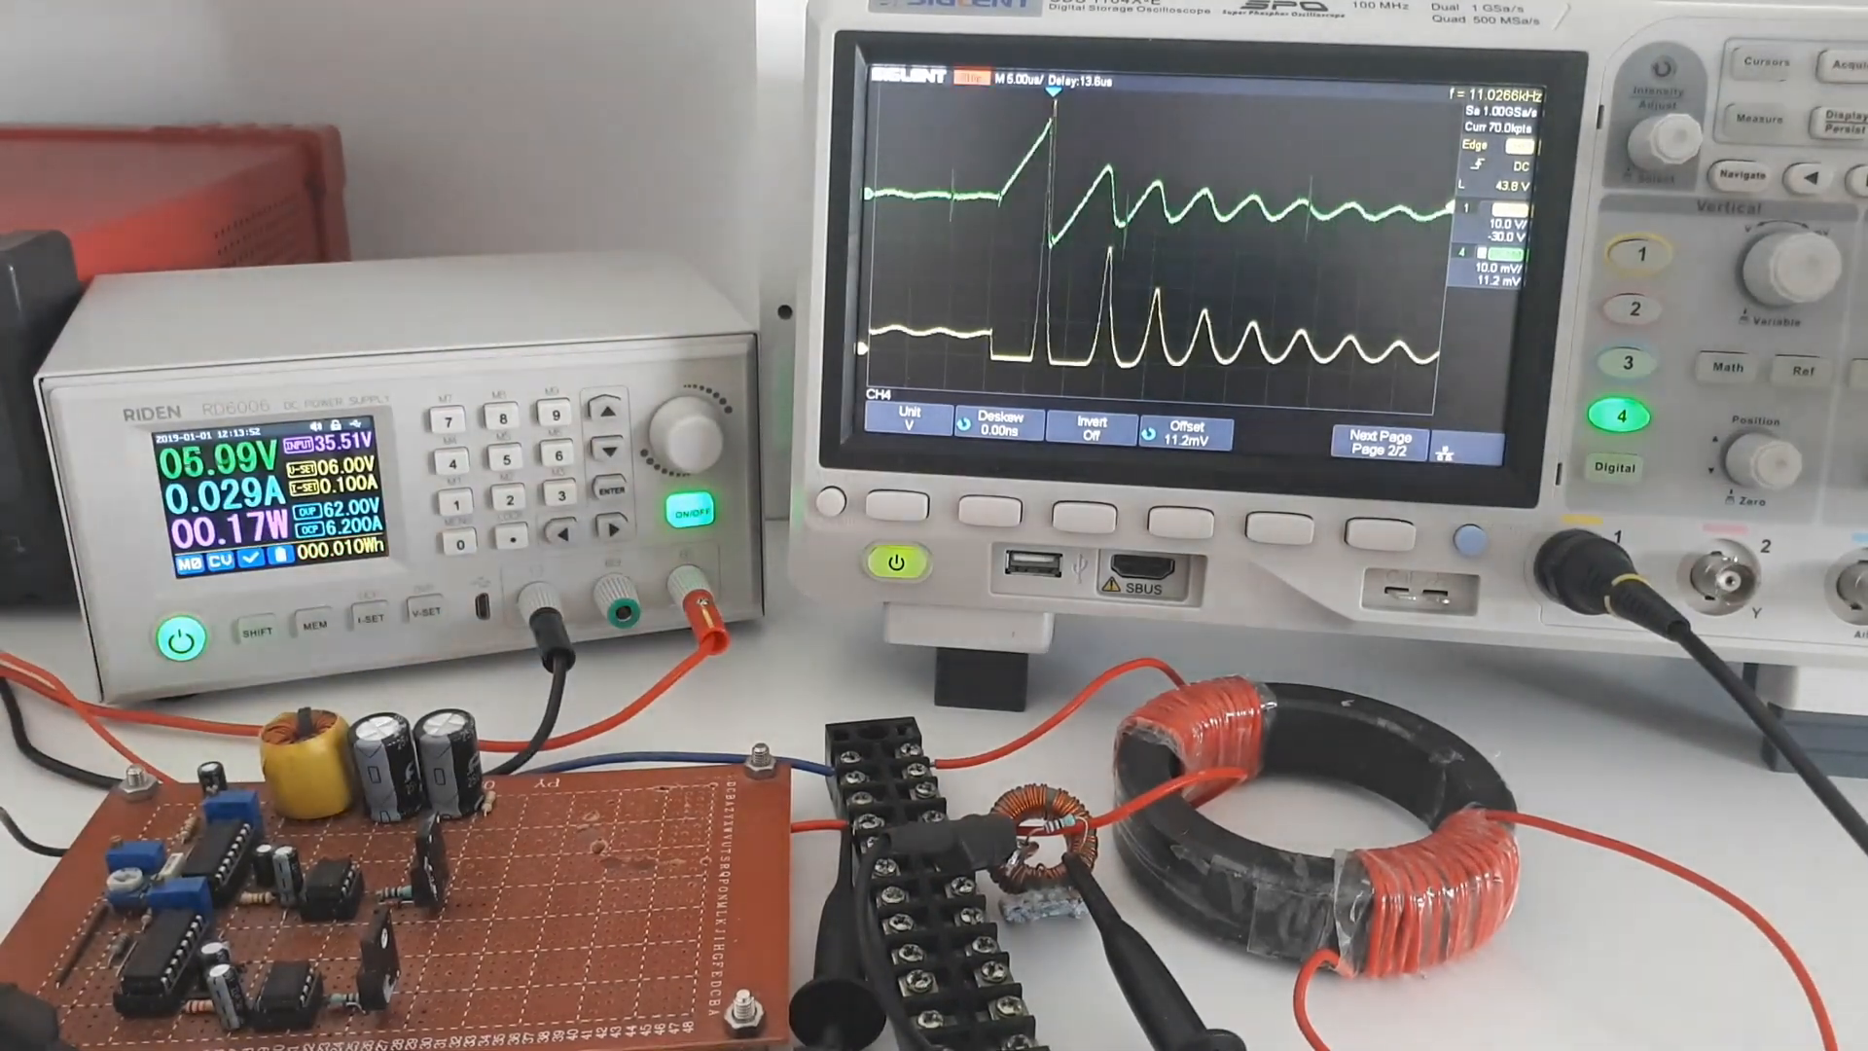
left_click(686, 509)
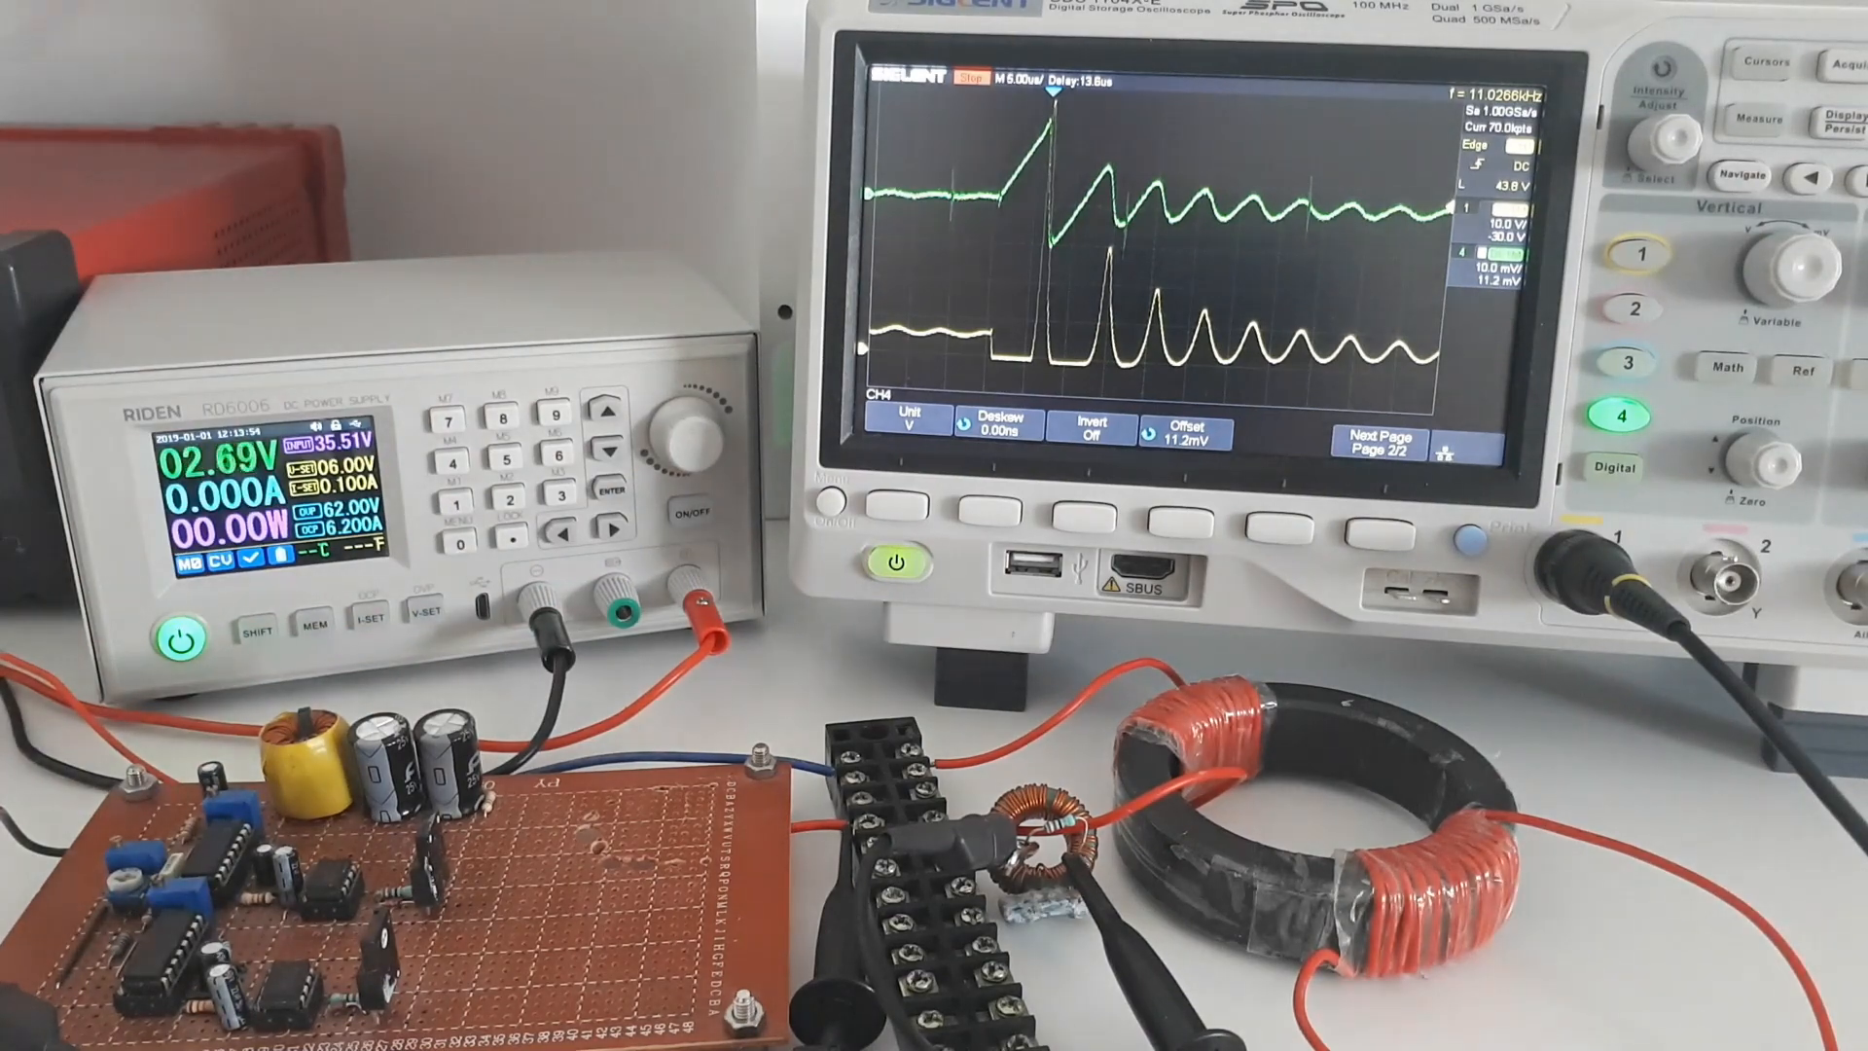